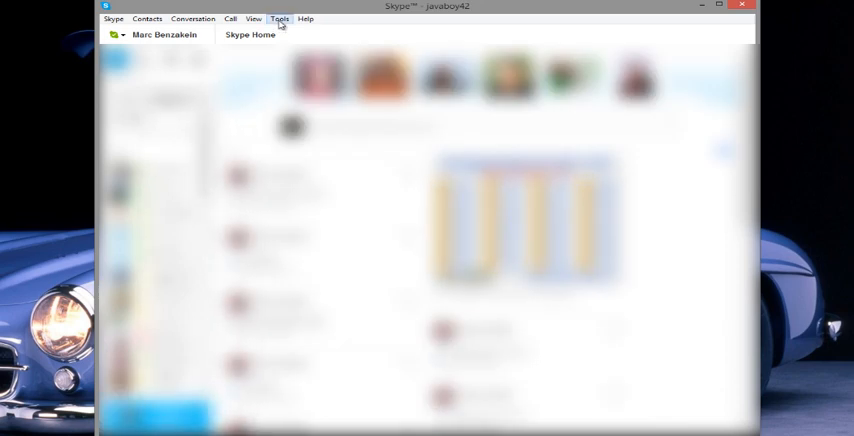
Open Tools > Options to show Skype's connection settings with incoming port 19845
left_click(283, 18)
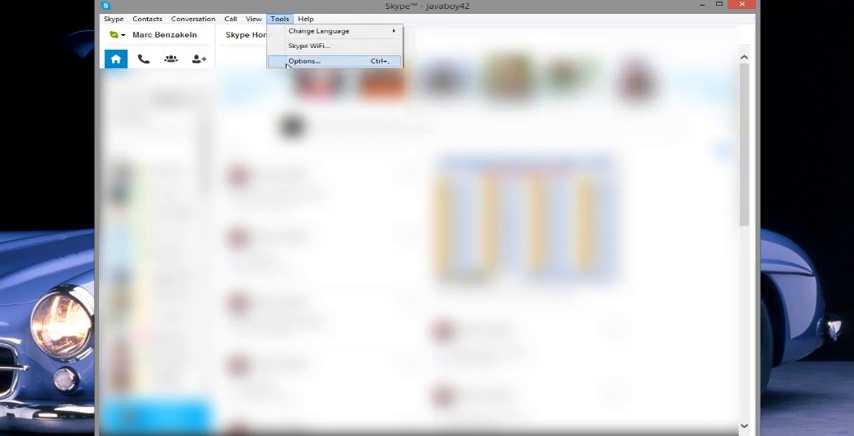
left_click(306, 62)
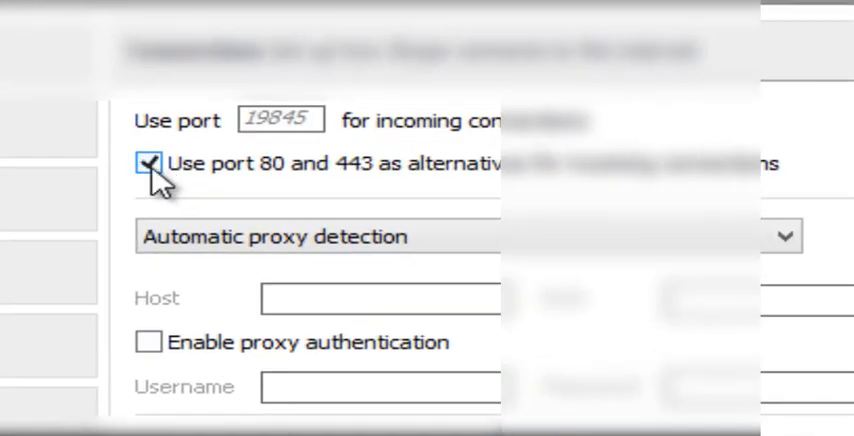
Disable the port 80/443 alternative, save, acknowledge the restart notice, and bring up Skype's taskbar menu
left_click(152, 163)
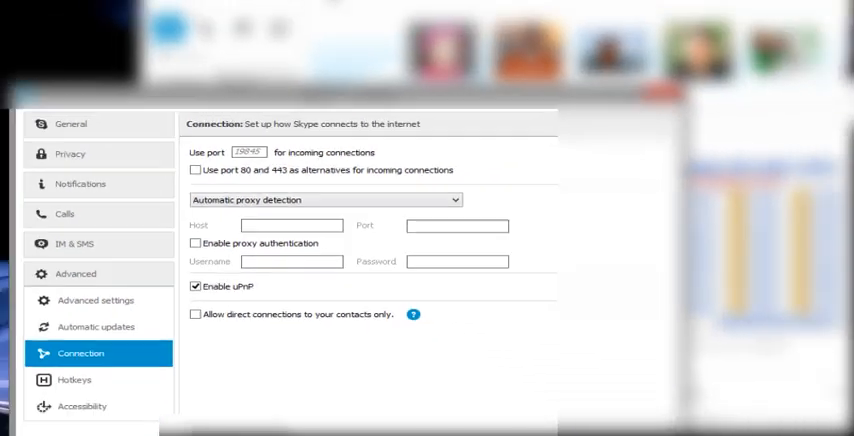
left_click(473, 401)
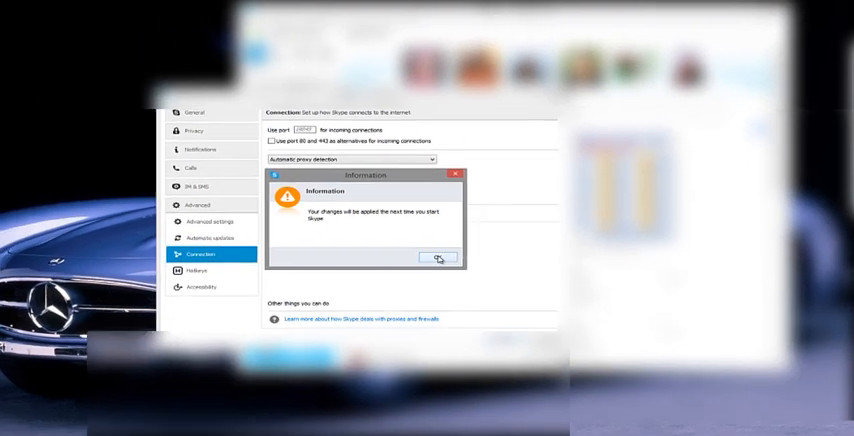
left_click(433, 261)
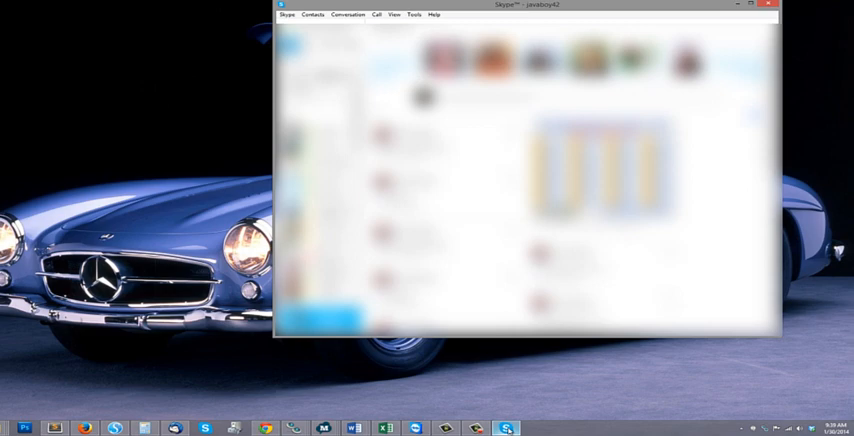
right_click(501, 425)
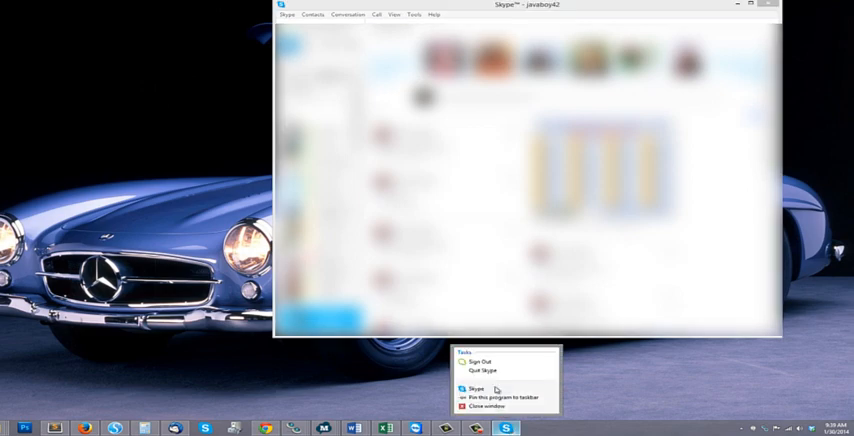